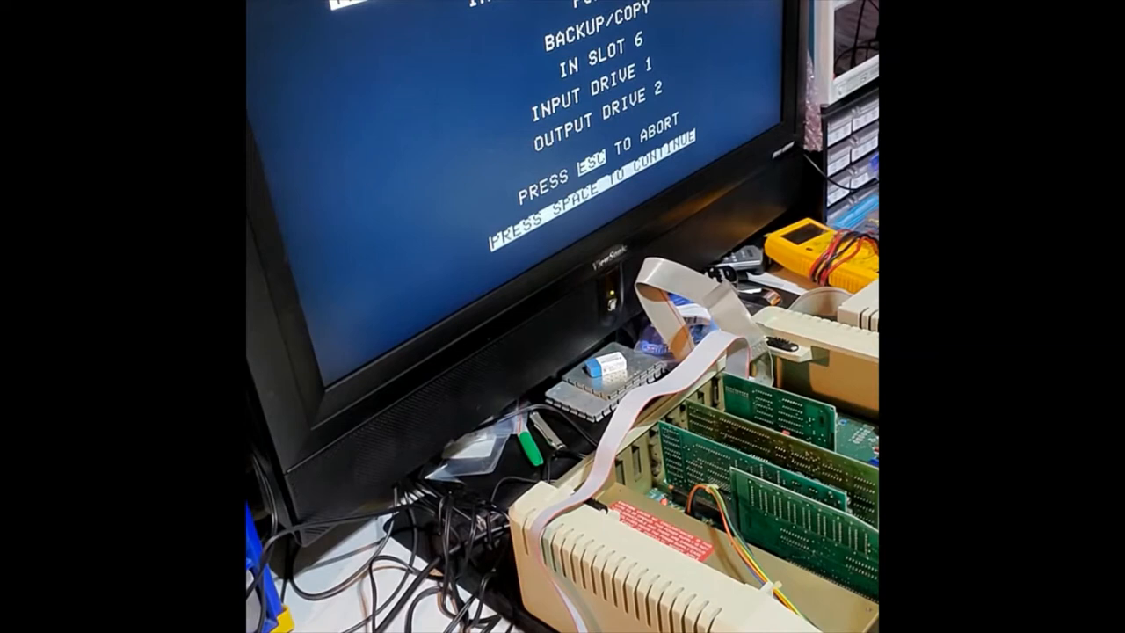
Confirm the backup to start copying slot 6 drive 1 onto drive 2.
key("space")
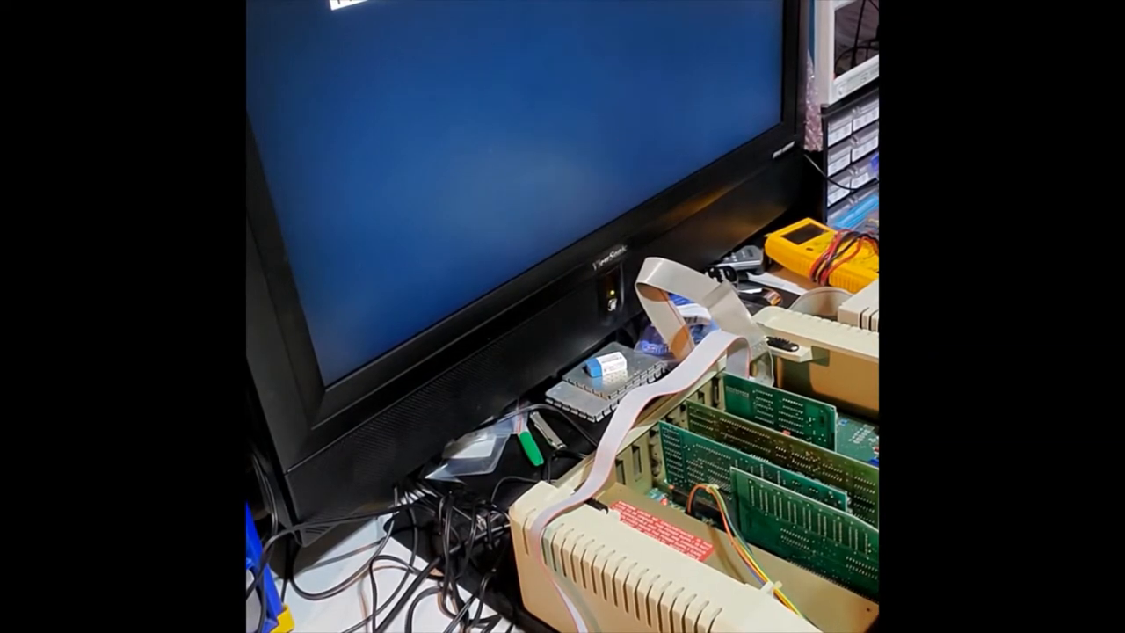